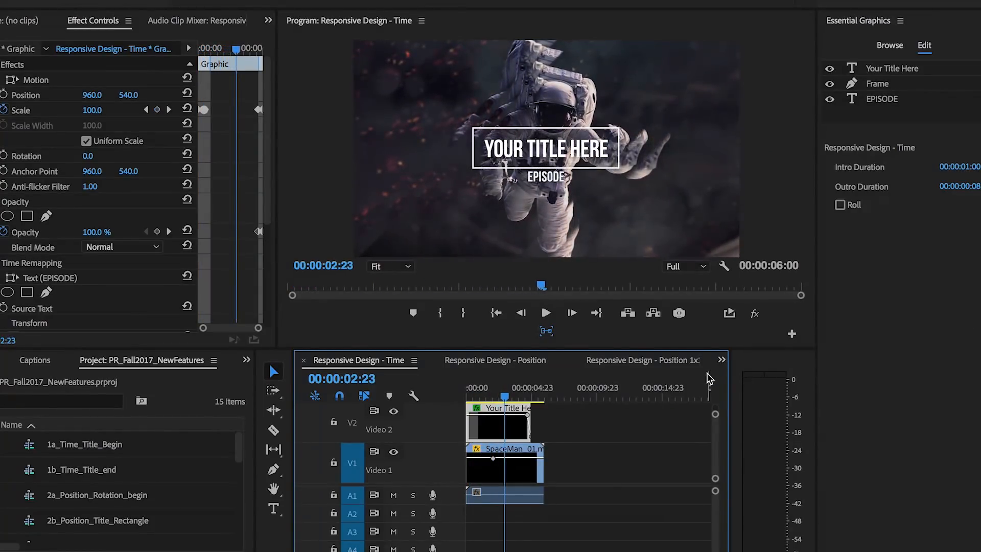
- Switch to the Responsive Design - Position title to edit its Frame layer
{"action": "left_click", "coordinate": [479, 397]}
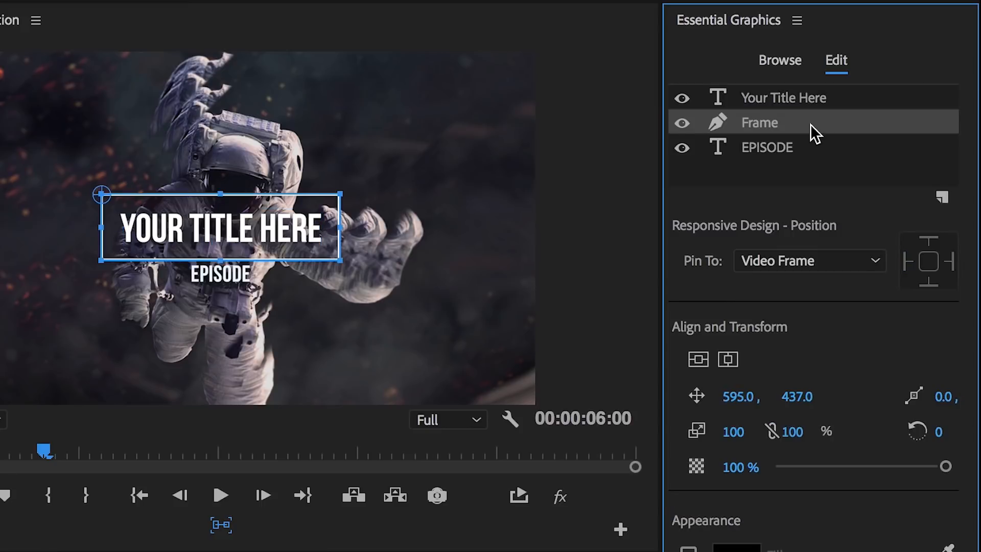
- Pin the Frame layer to the 'Your Title Here' text and set its pinned edges
{"action": "left_click", "coordinate": [810, 260]}
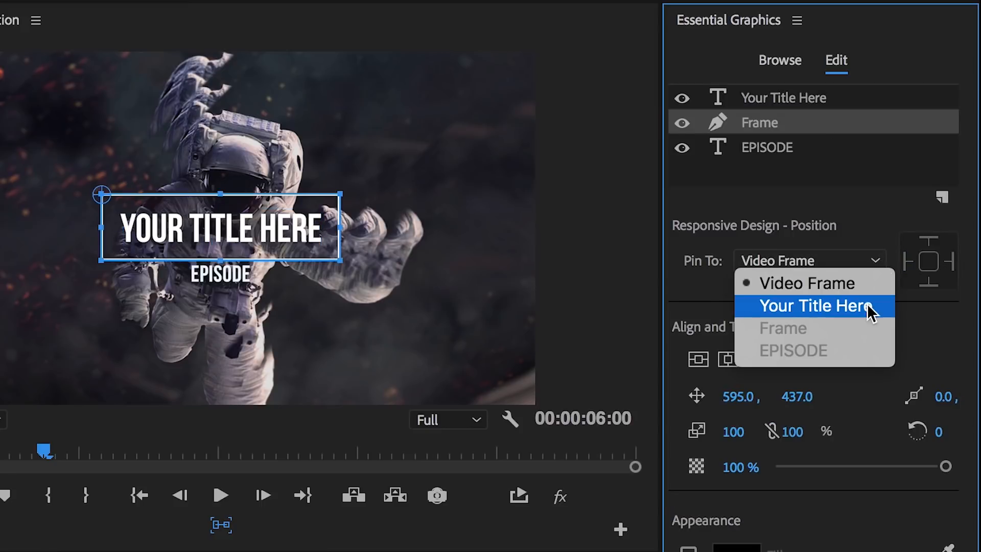
{"action": "left_click", "coordinate": [814, 306]}
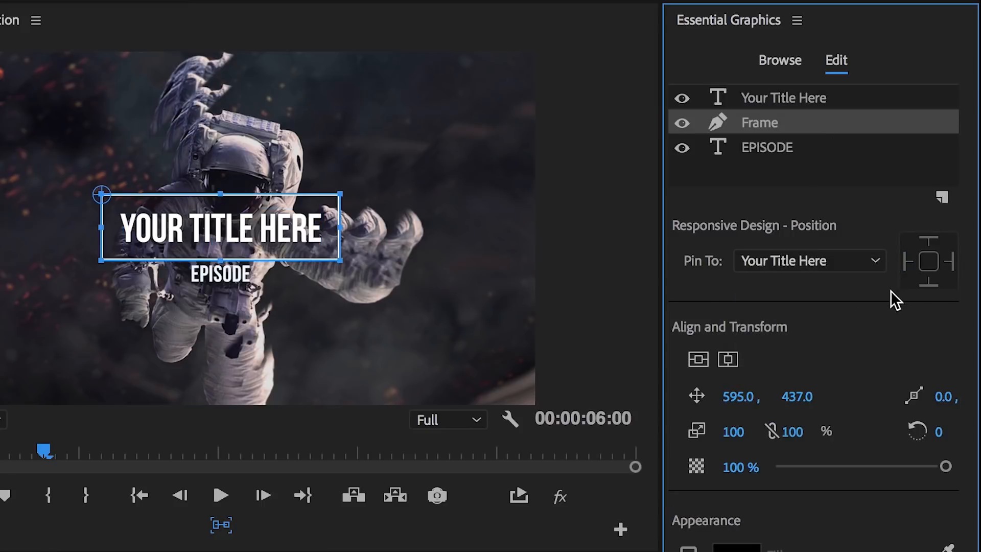
{"action": "left_click", "coordinate": [928, 263]}
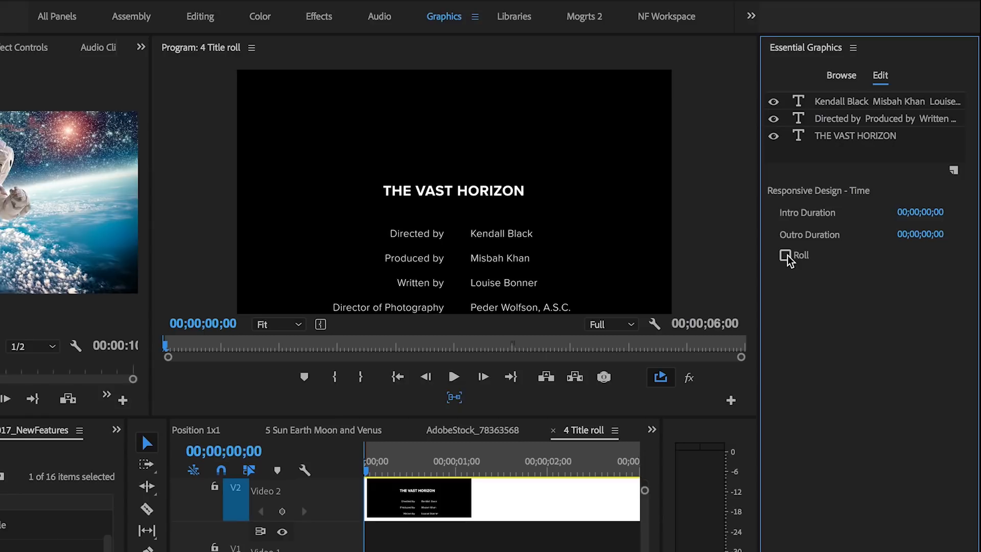
- Tick Roll under Responsive Design - Time so The Vast Horizon credits scroll
{"action": "left_click", "coordinate": [786, 255]}
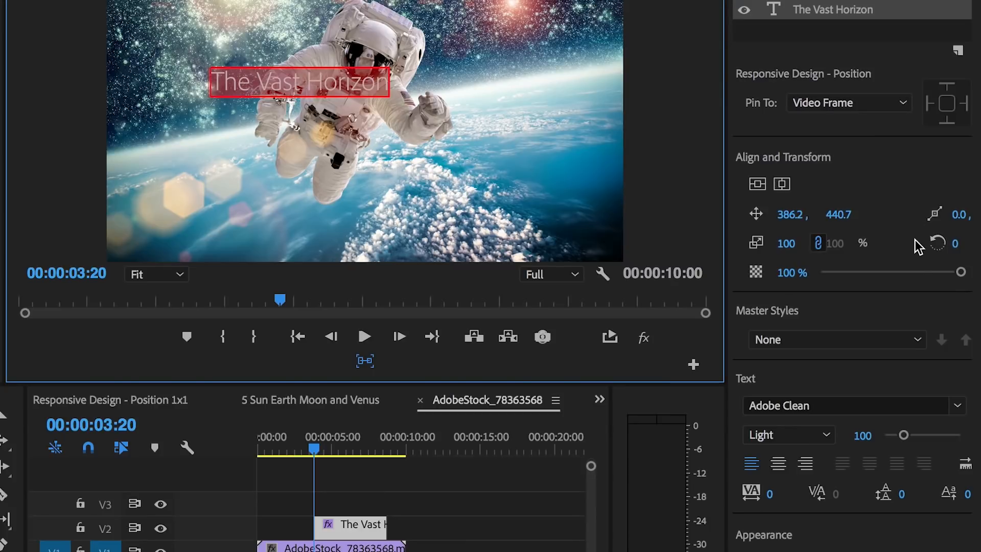
- Browse the font list for The Vast Horizon title text
{"action": "left_click", "coordinate": [959, 405]}
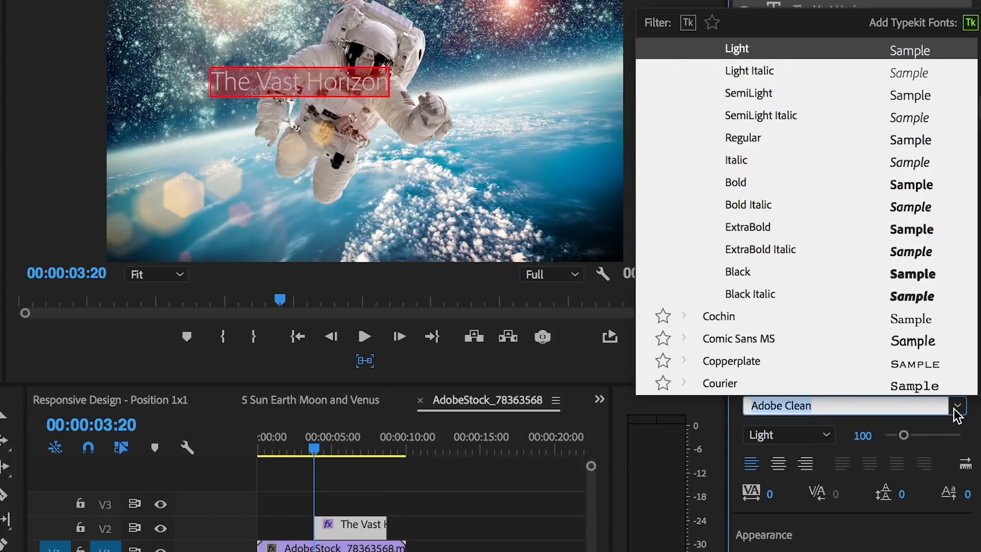
{"action": "left_click", "coordinate": [713, 23]}
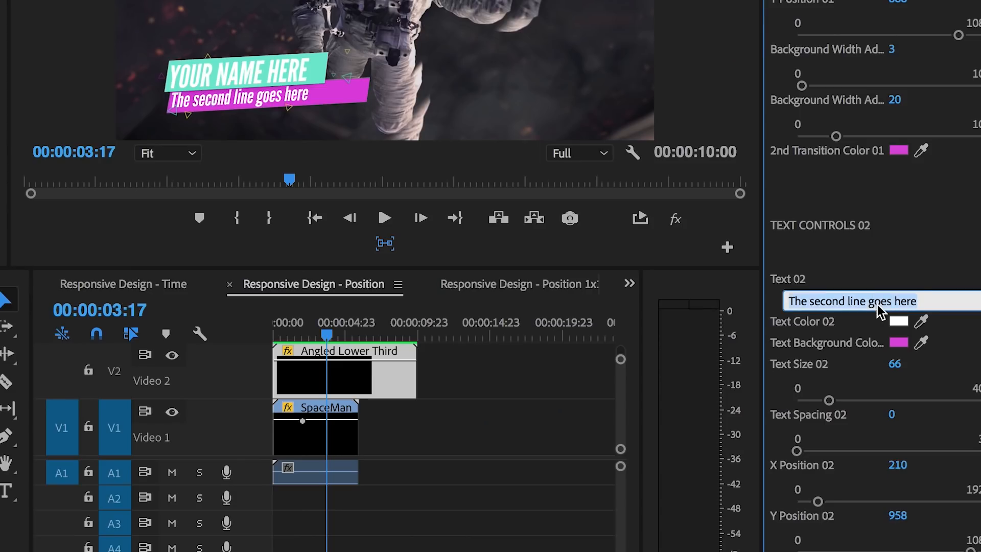
- Enter 'Space Man' as the Angled Lower Third's Text 02 line
{"action": "type", "text": "Space Man"}
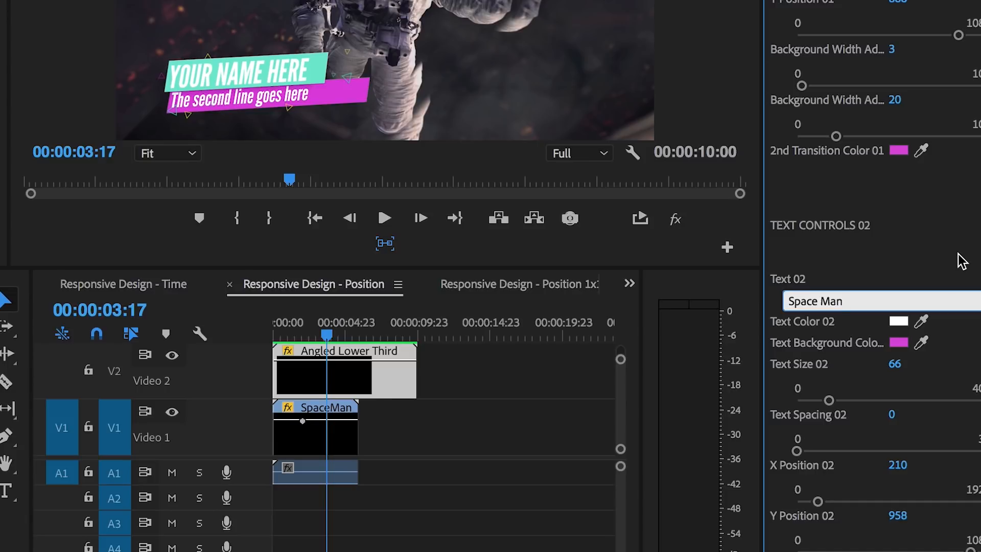
{"action": "scroll", "scroll_direction": "down", "scroll_amount": 3}
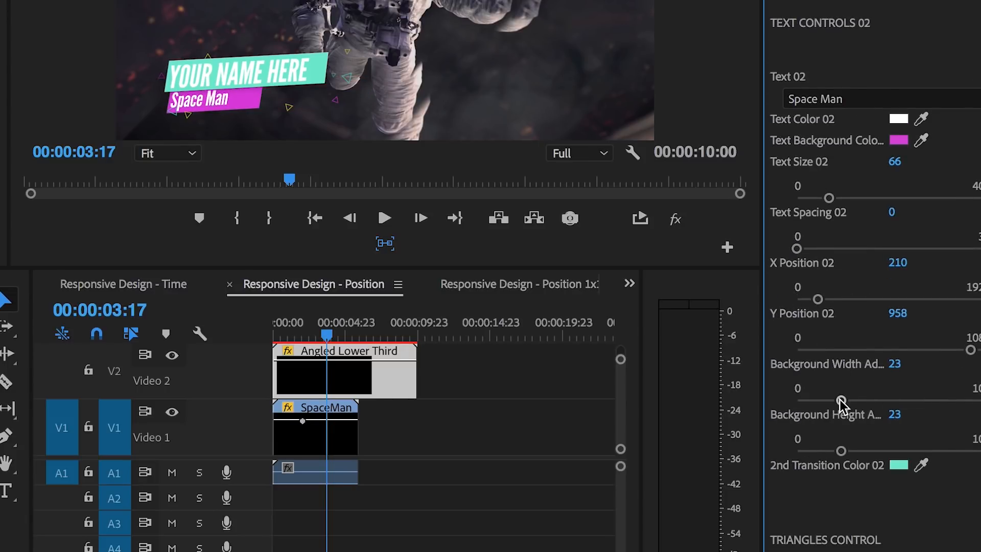